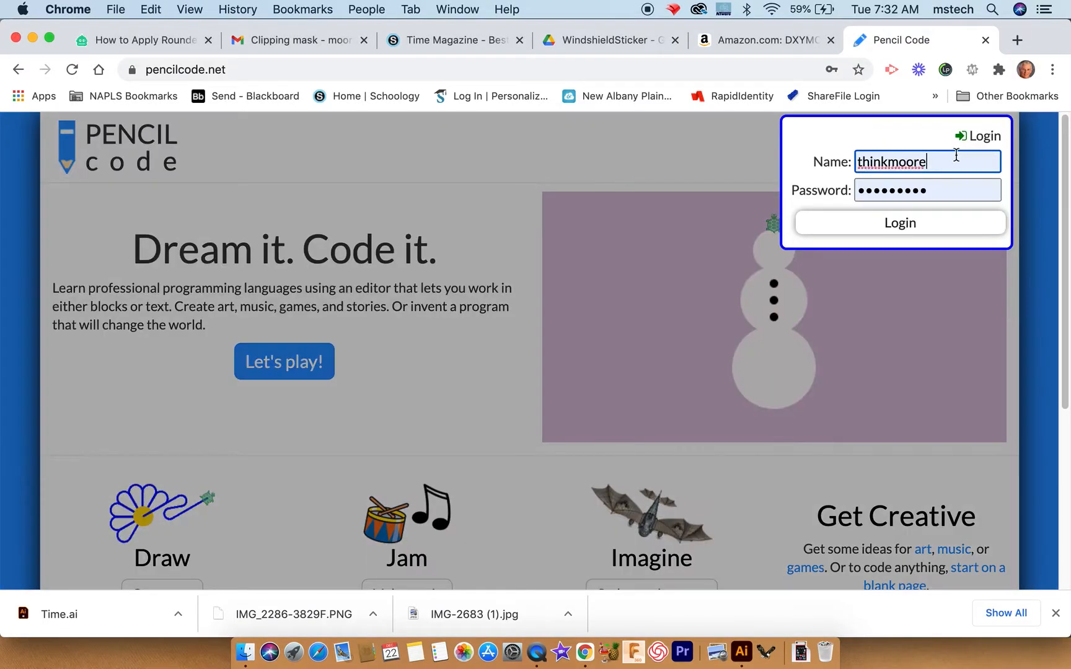
# Submit the login details to open the Pencil Code program directory.
pyautogui.click(898, 222)
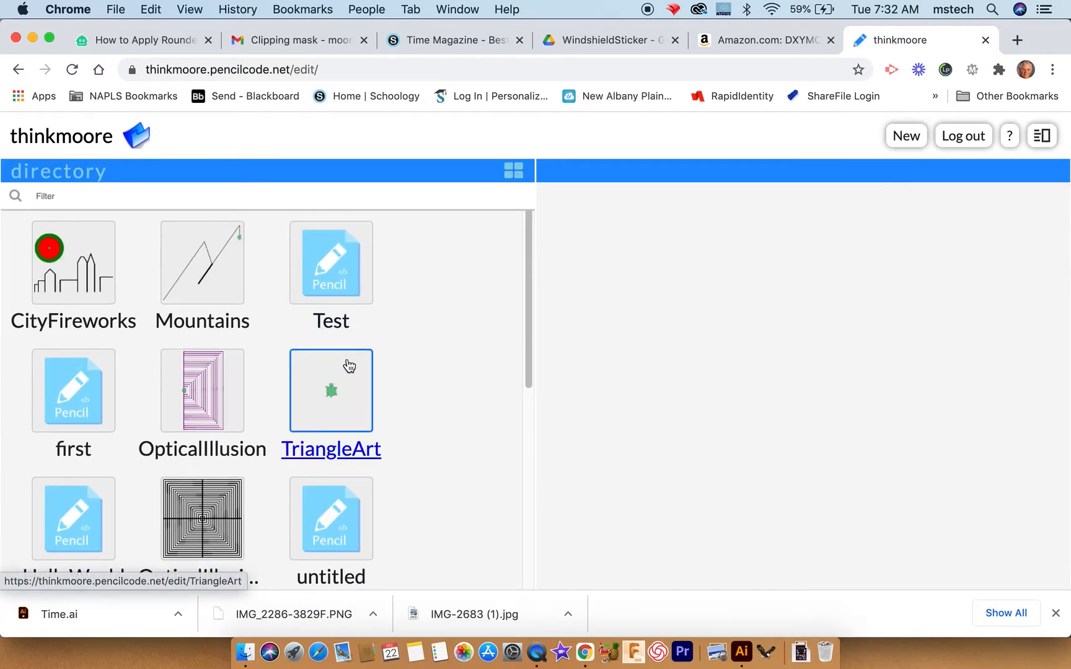
# Open the squares program, run it to draw the star, and share it.
pyautogui.click(202, 382)
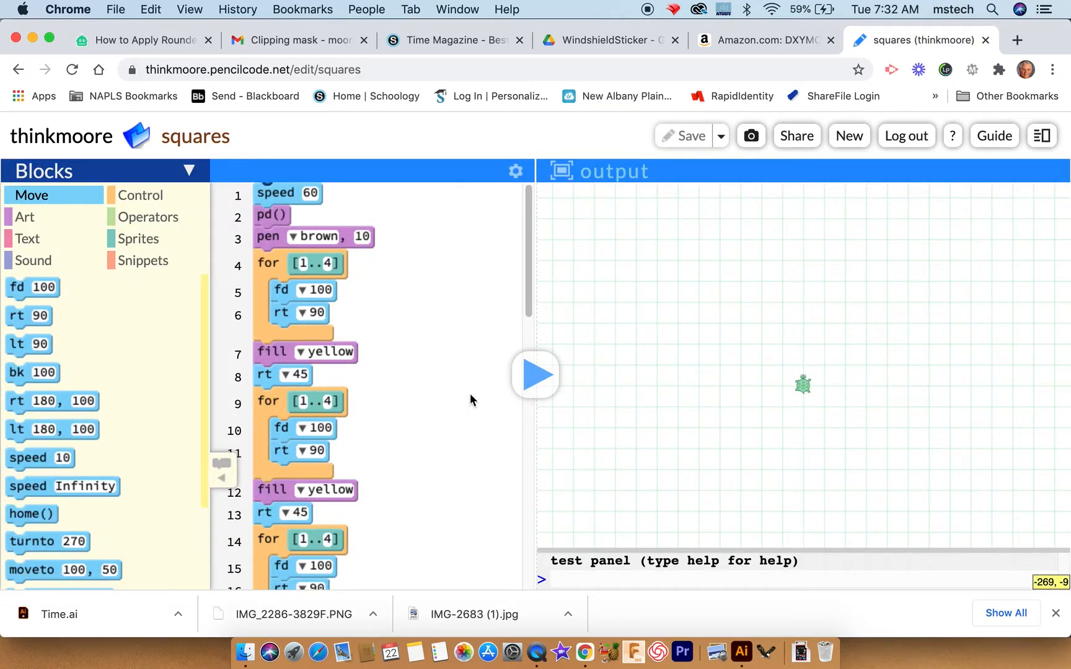
pyautogui.click(535, 374)
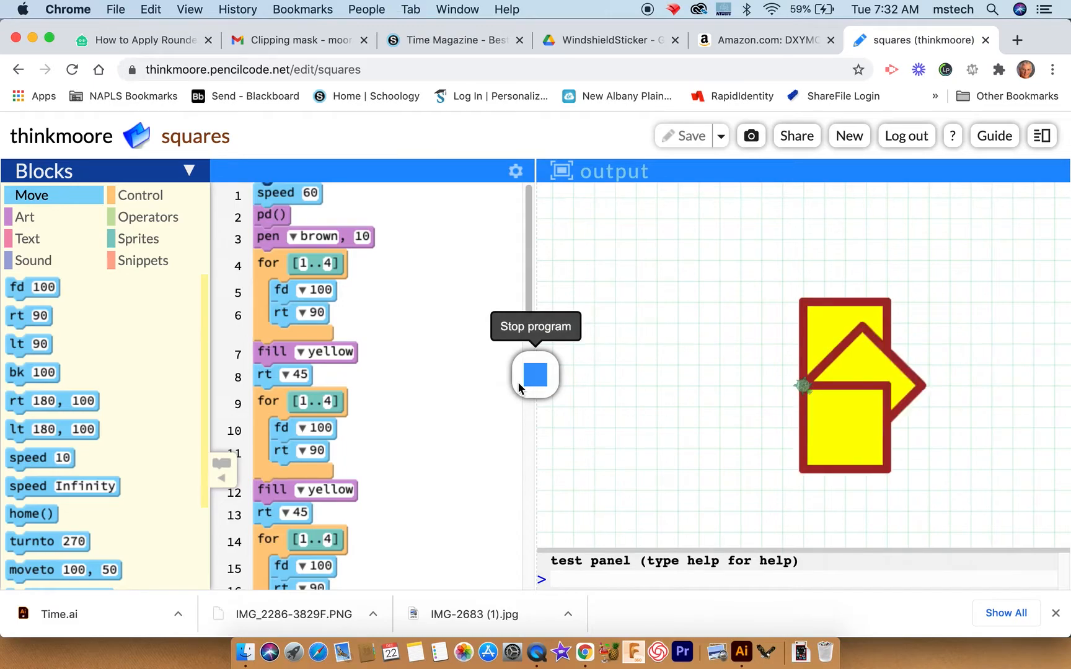
pyautogui.click(535, 375)
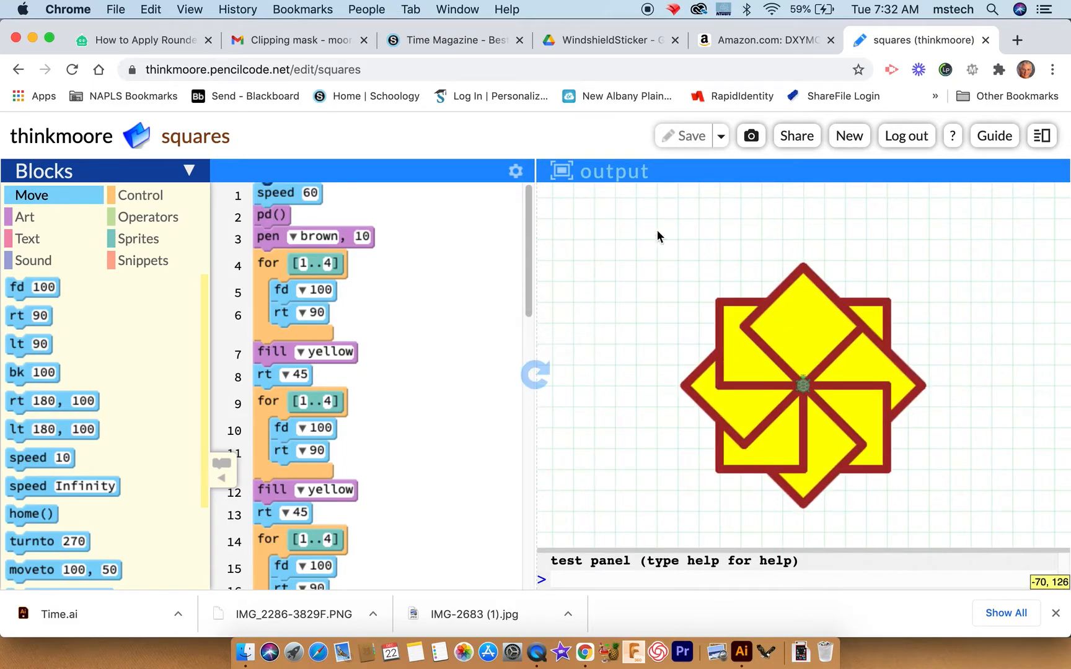
pyautogui.moveTo(862, 262)
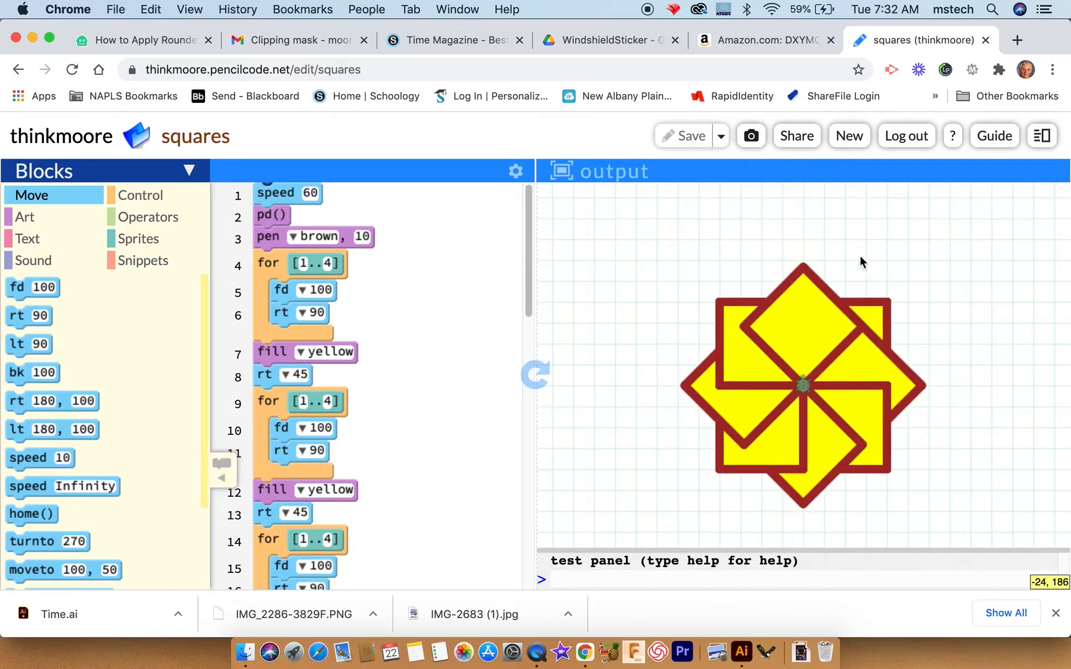
pyautogui.moveTo(650, 346)
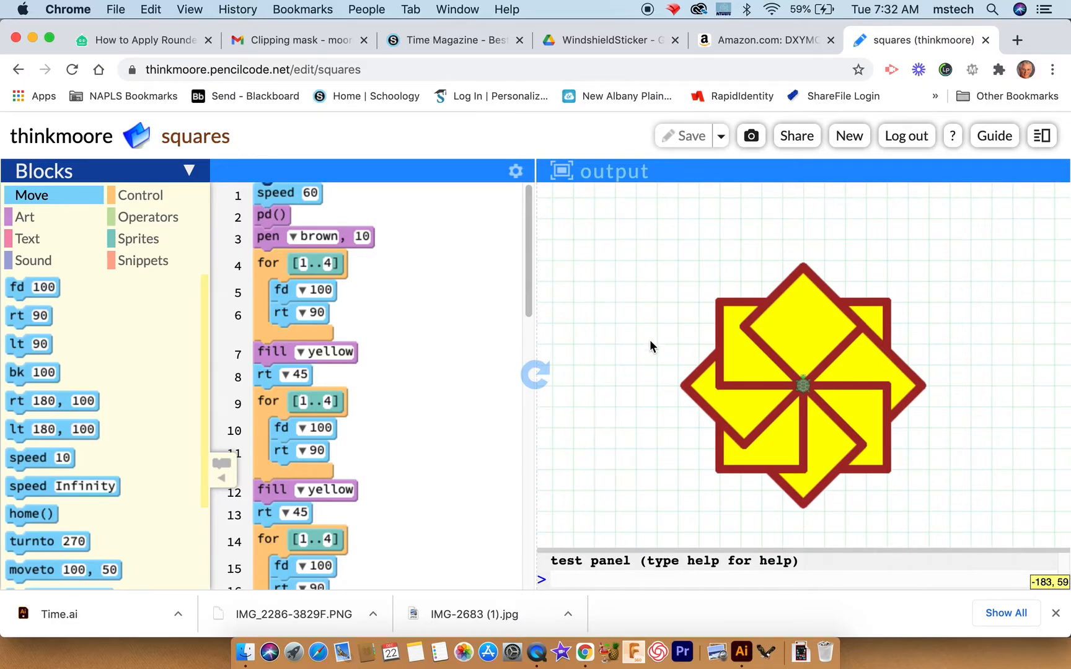
pyautogui.moveTo(795, 136)
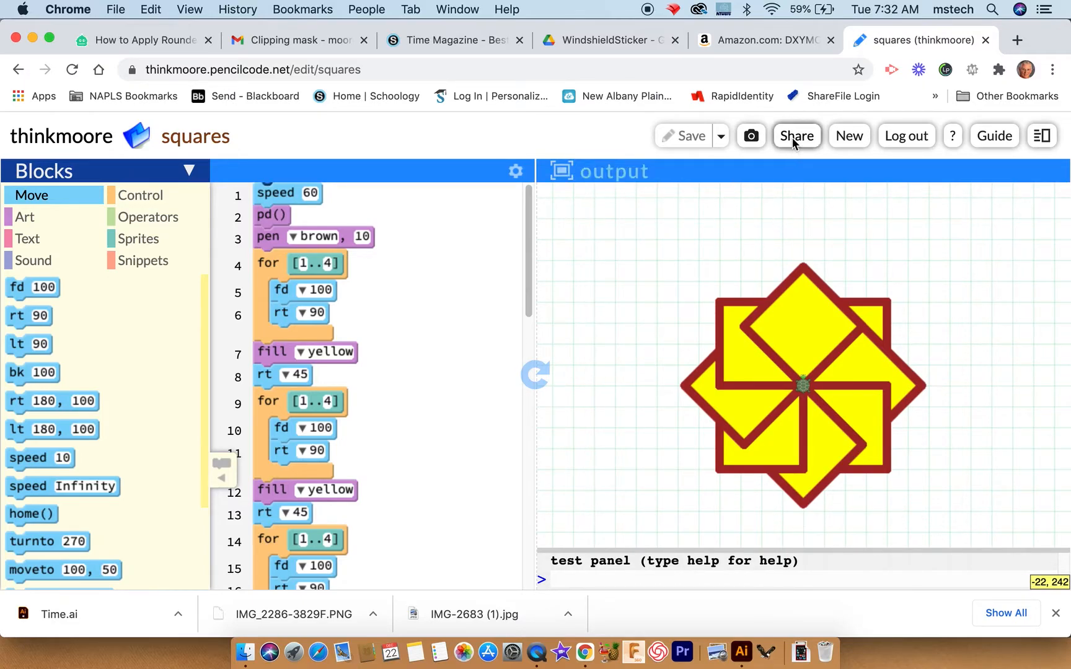
pyautogui.click(795, 135)
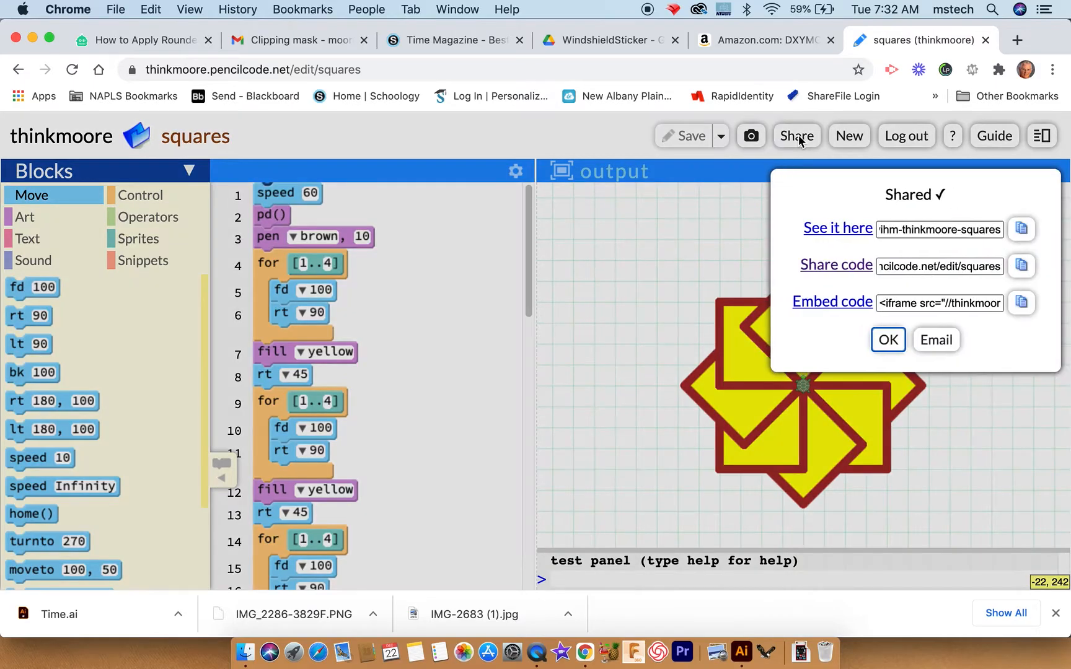
pyautogui.moveTo(837, 228)
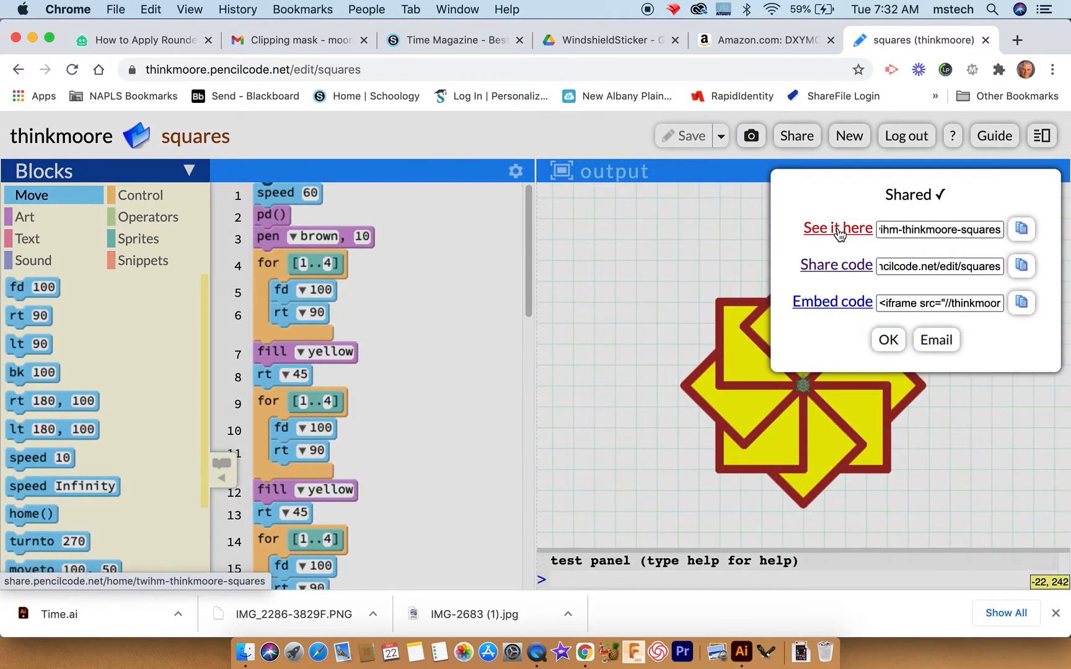
# Open the 'See it here' link to view the star on its public page.
pyautogui.click(838, 228)
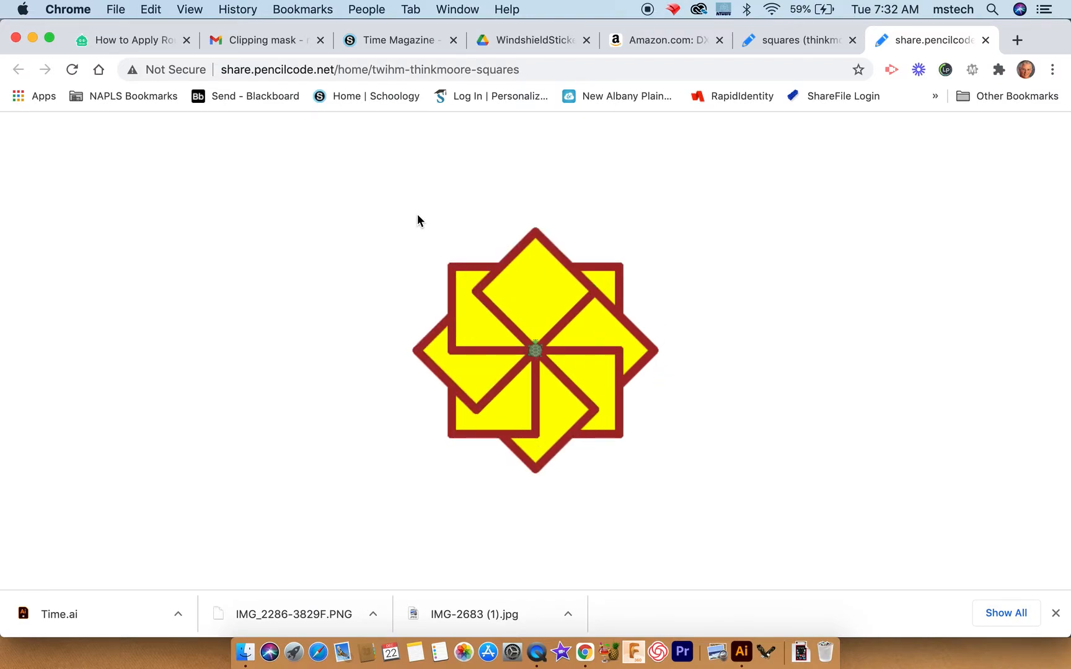
pyautogui.moveTo(377, 231)
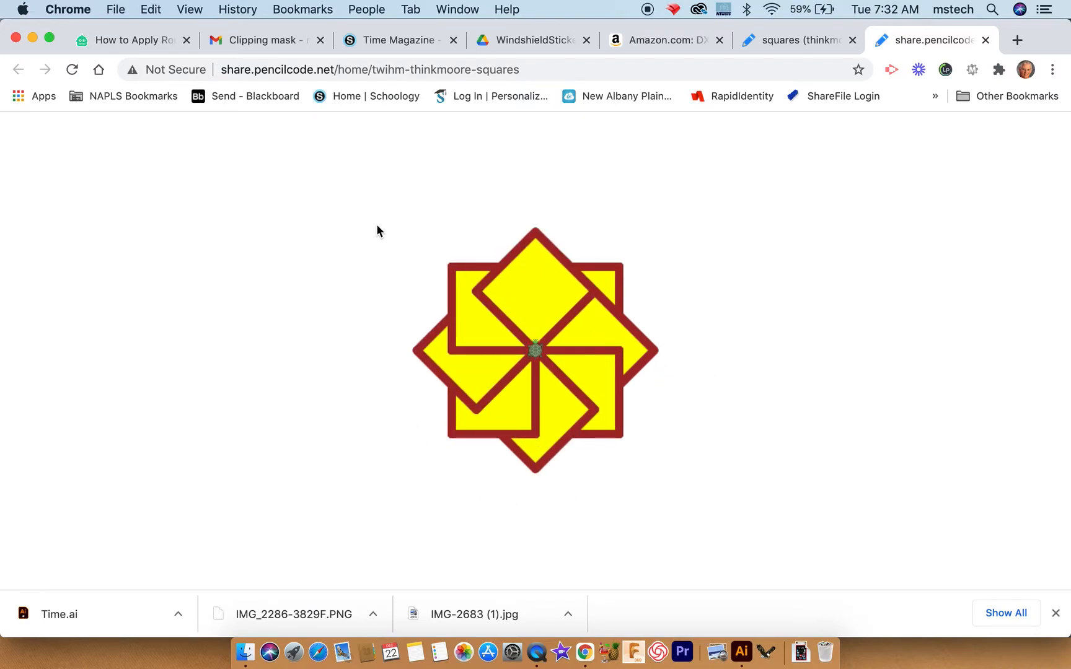
pyautogui.moveTo(785, 40)
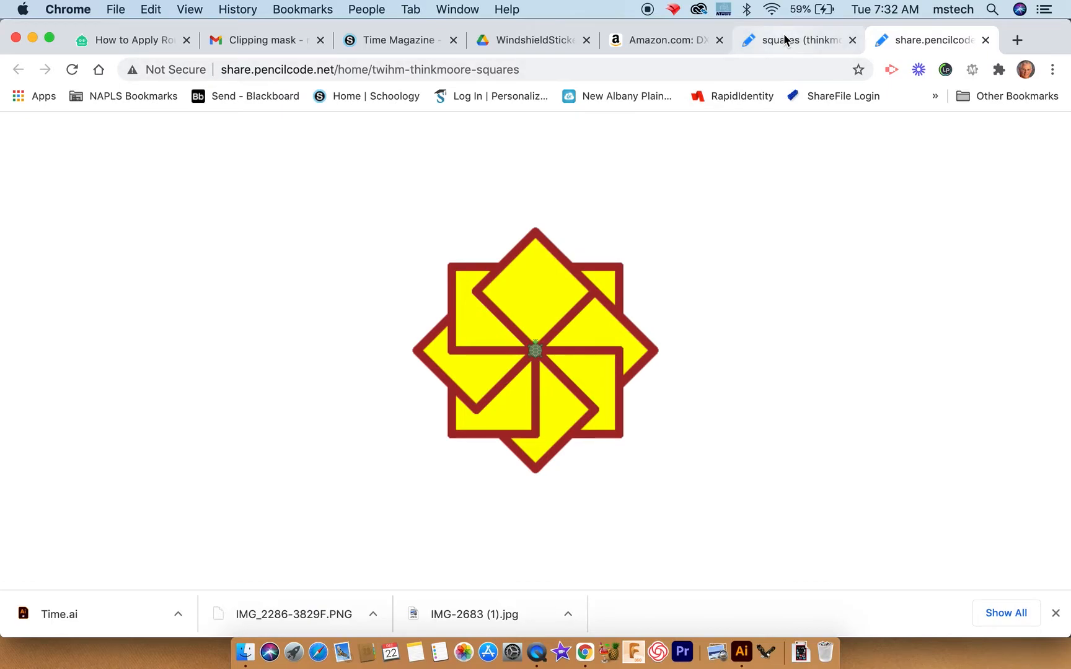
# Reopen the public star page from the editor, then return to the Shared dialog.
pyautogui.click(786, 39)
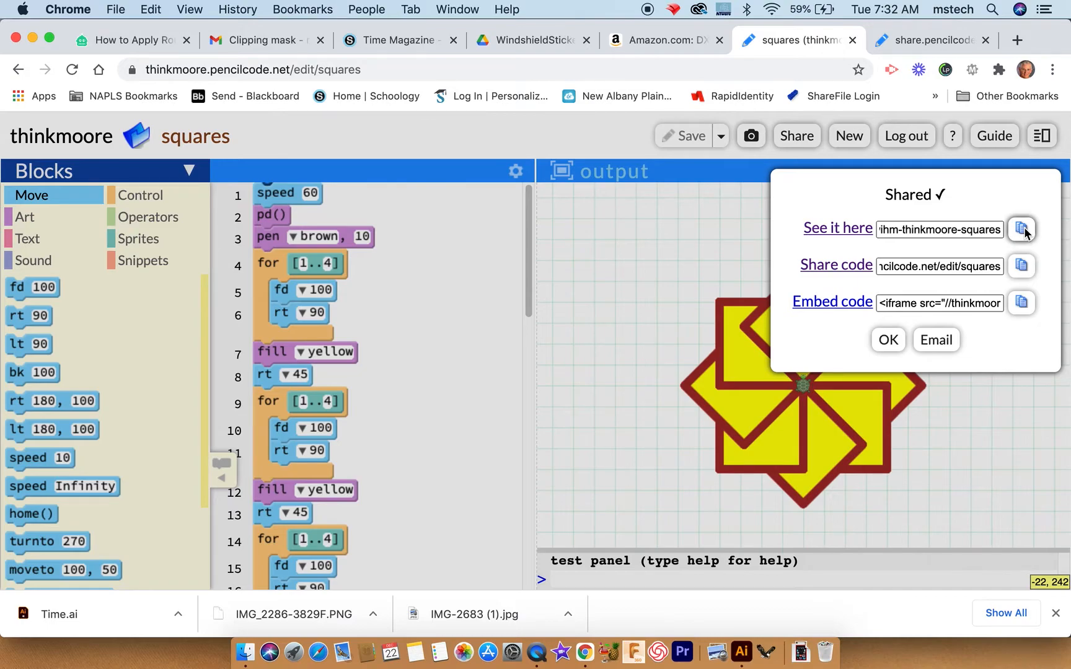
pyautogui.moveTo(983, 230)
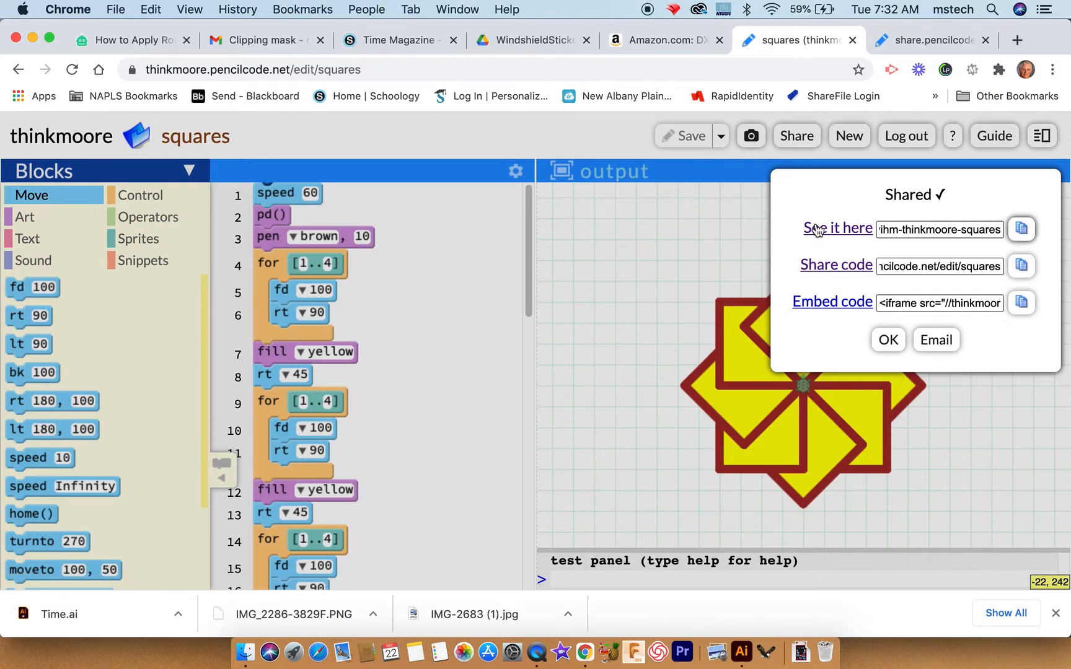
pyautogui.moveTo(837, 228)
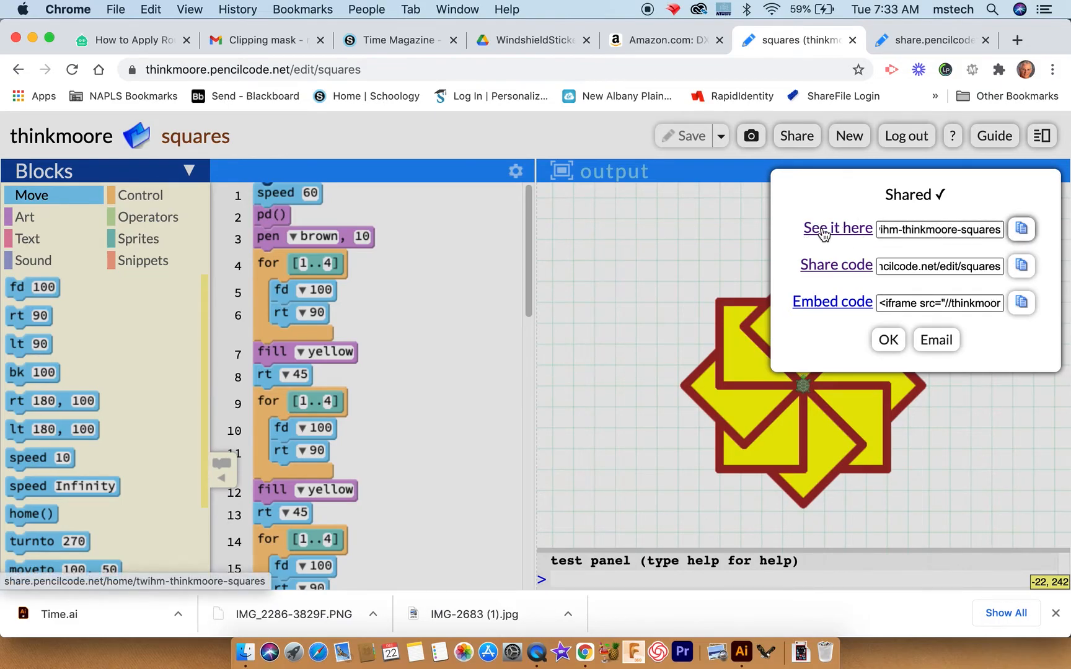
pyautogui.click(836, 228)
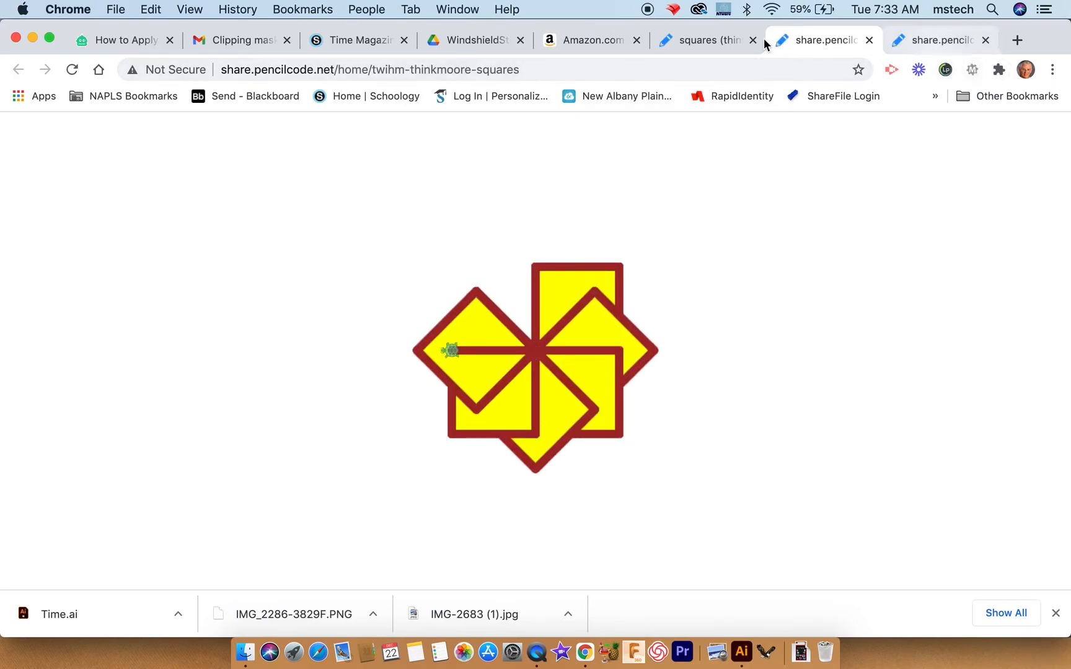
pyautogui.click(703, 40)
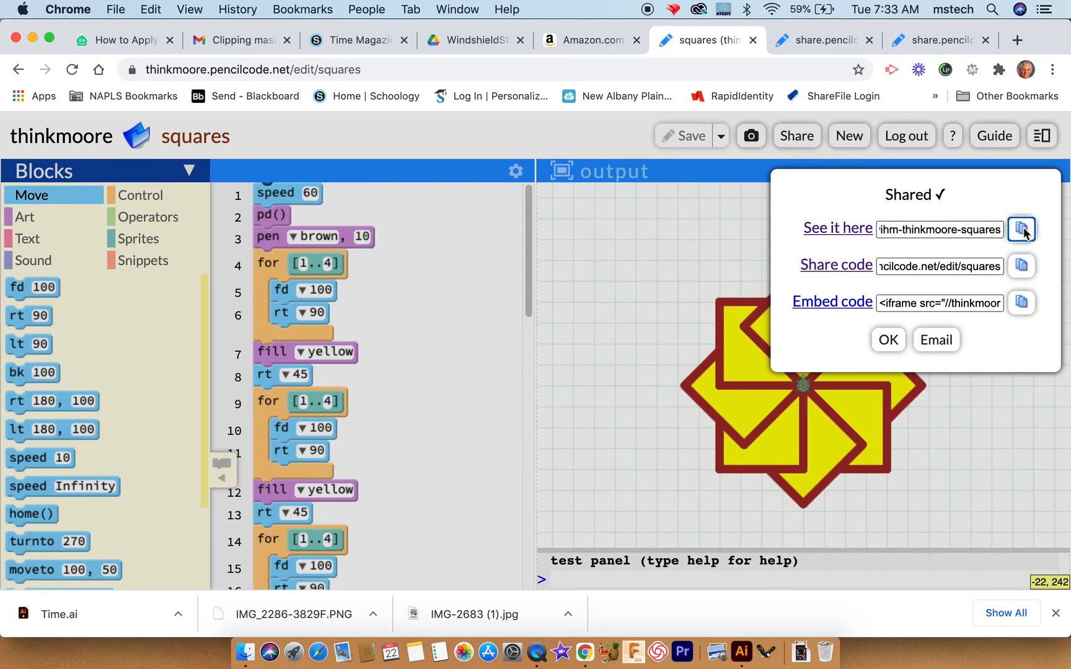
pyautogui.moveTo(859, 310)
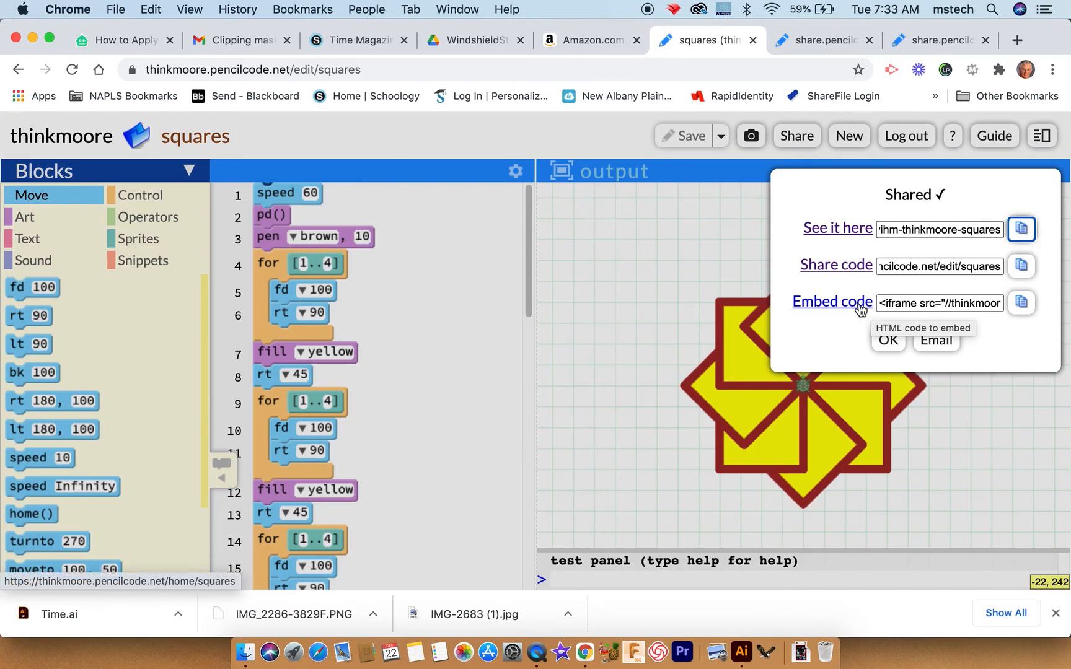